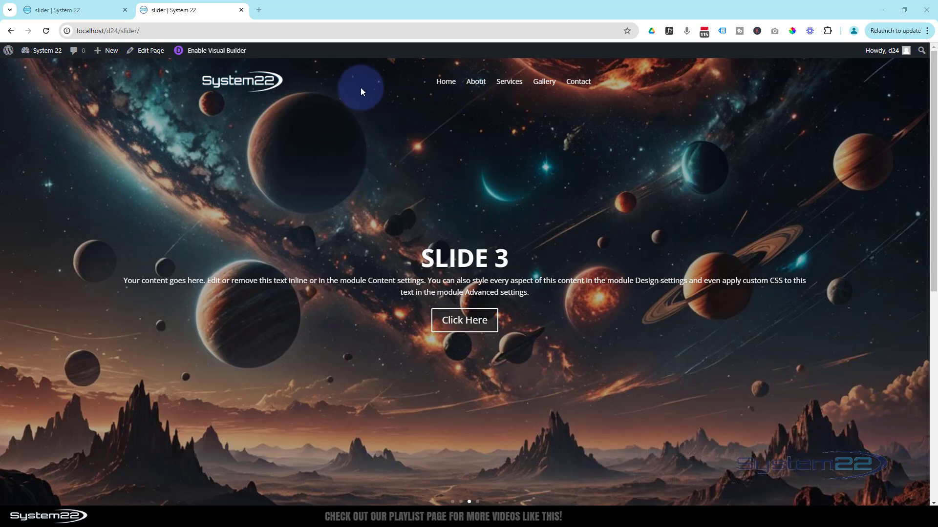
Scroll to the fullwidth slider and advance through its slides on the live page
{"action": "scroll", "scroll_direction": "down", "scroll_amount": 3}
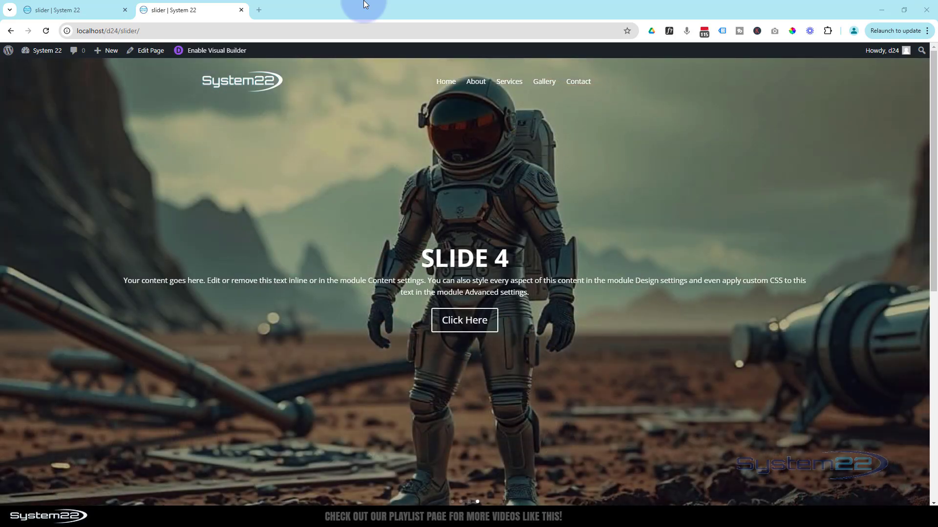
{"action": "mouse_move", "coordinate": [909, 291]}
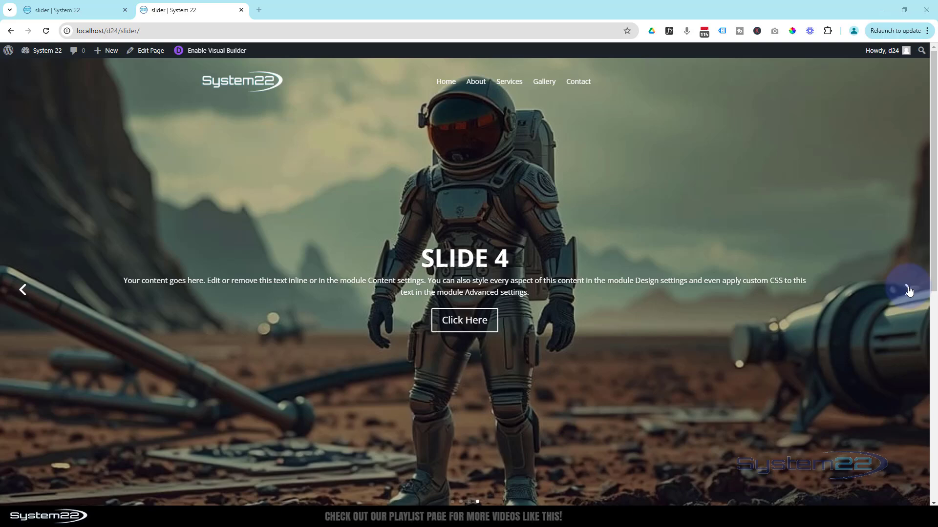
{"action": "left_click", "coordinate": [910, 290]}
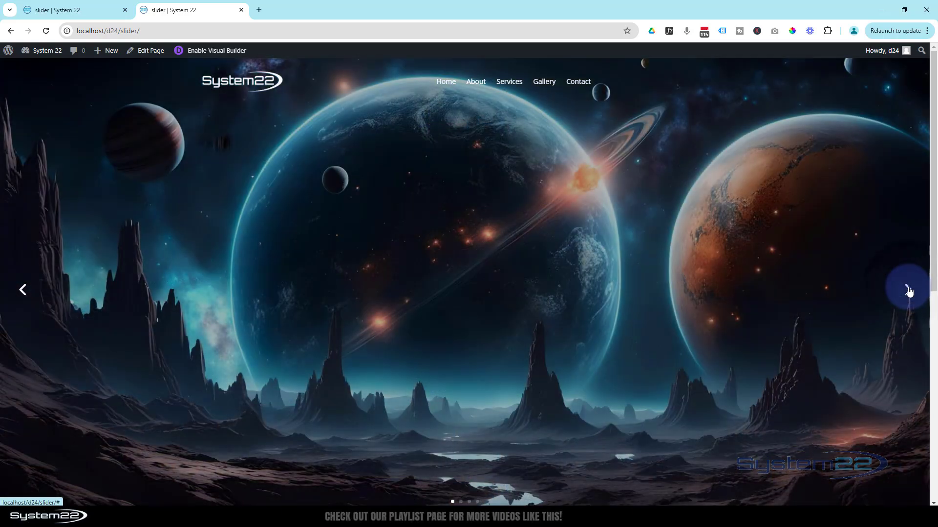
{"action": "left_click", "coordinate": [906, 287]}
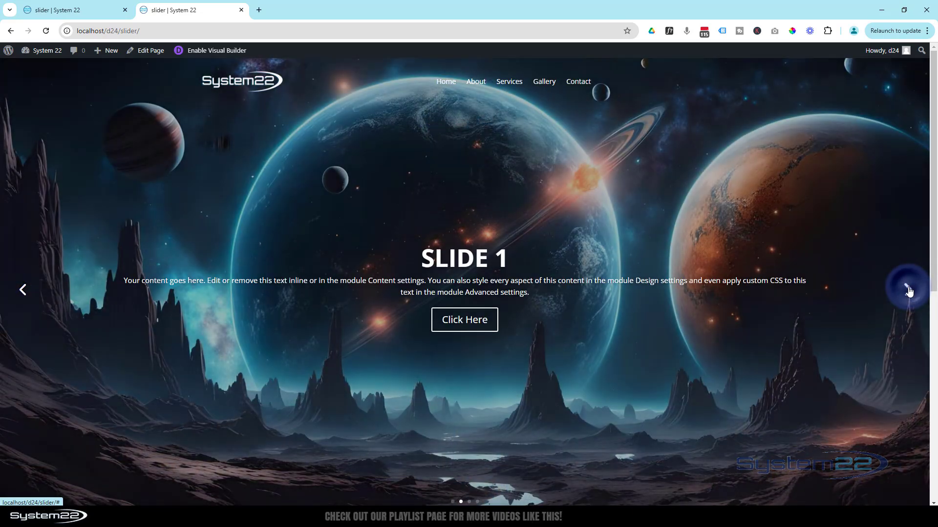
{"action": "left_click", "coordinate": [906, 288]}
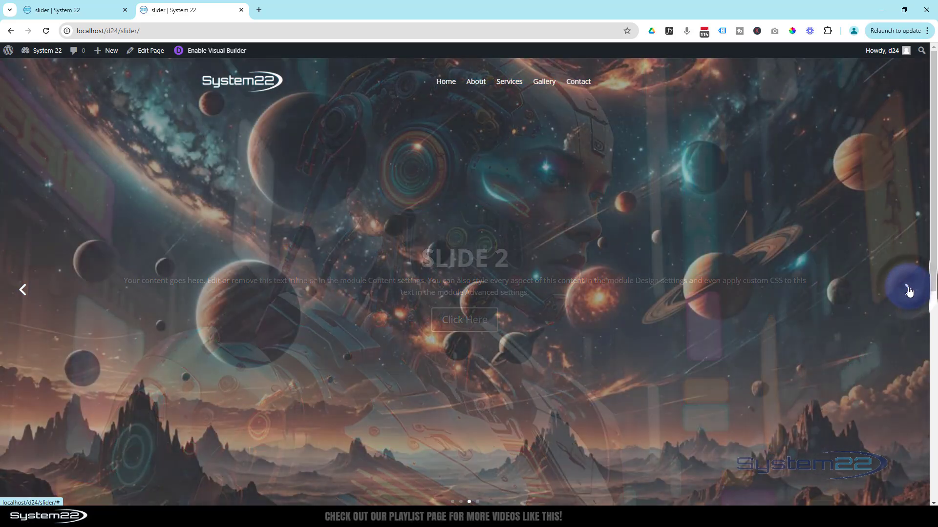
{"action": "left_click", "coordinate": [908, 290]}
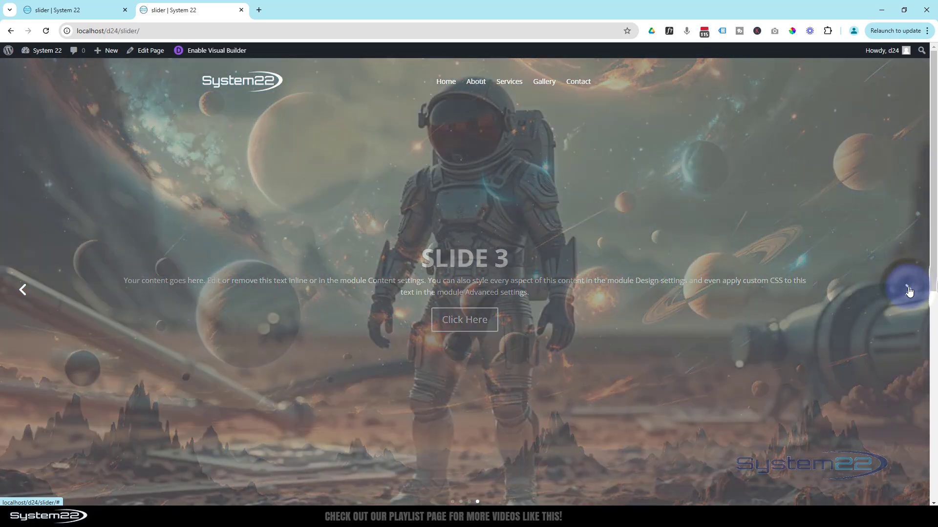
{"action": "left_click", "coordinate": [909, 291]}
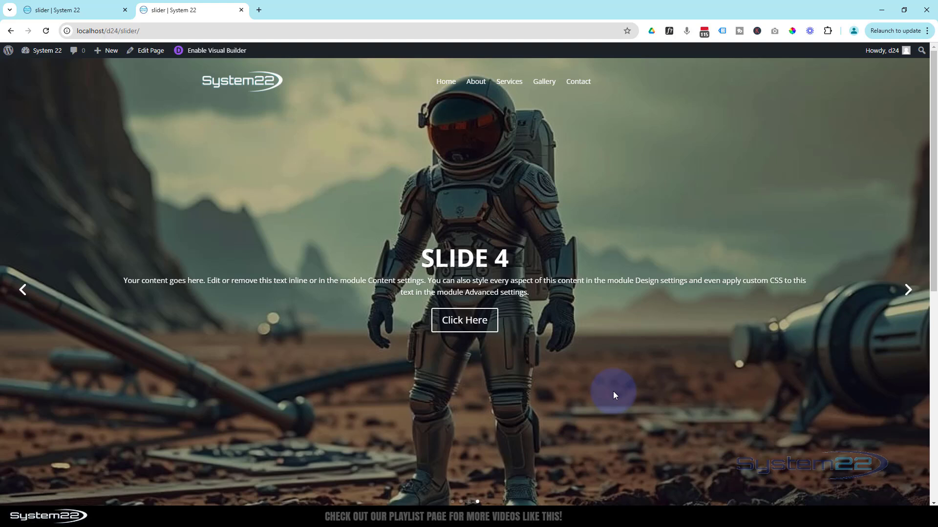
{"action": "mouse_move", "coordinate": [251, 221]}
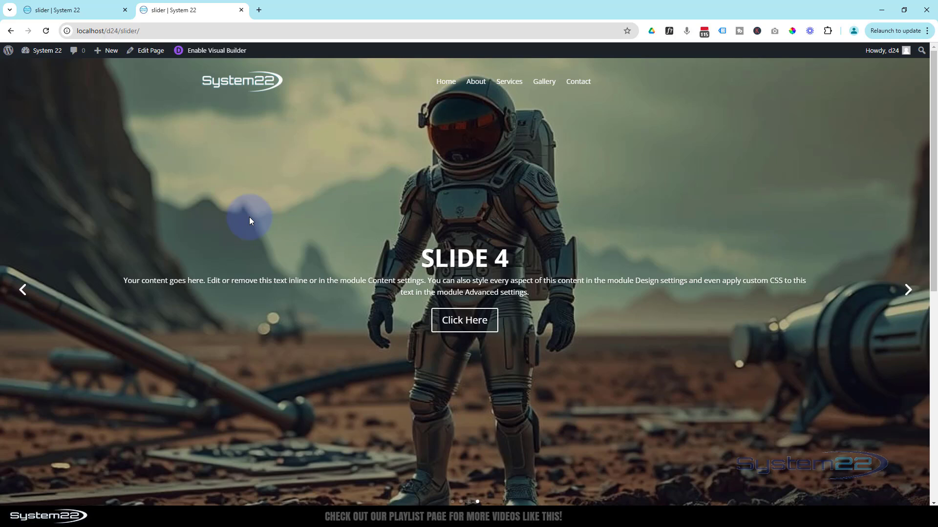
{"action": "mouse_move", "coordinate": [125, 6]}
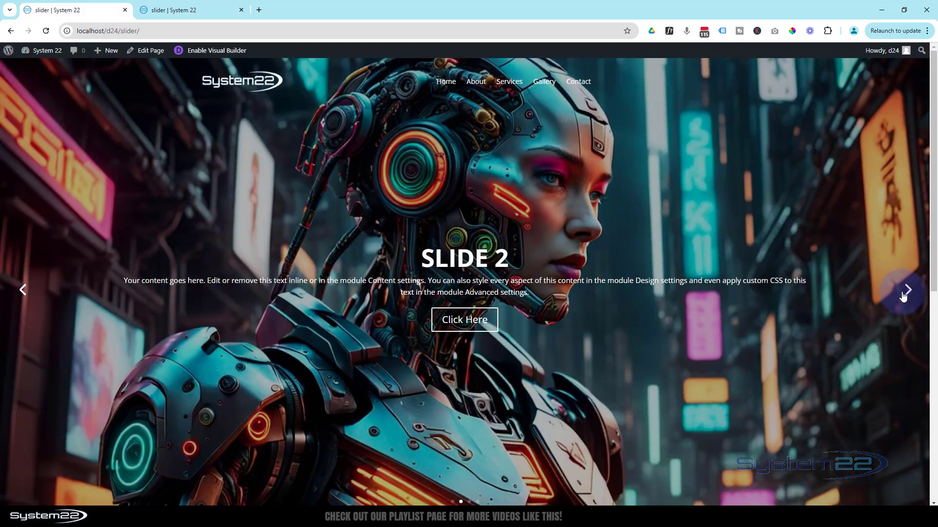
{"action": "left_click", "coordinate": [906, 291]}
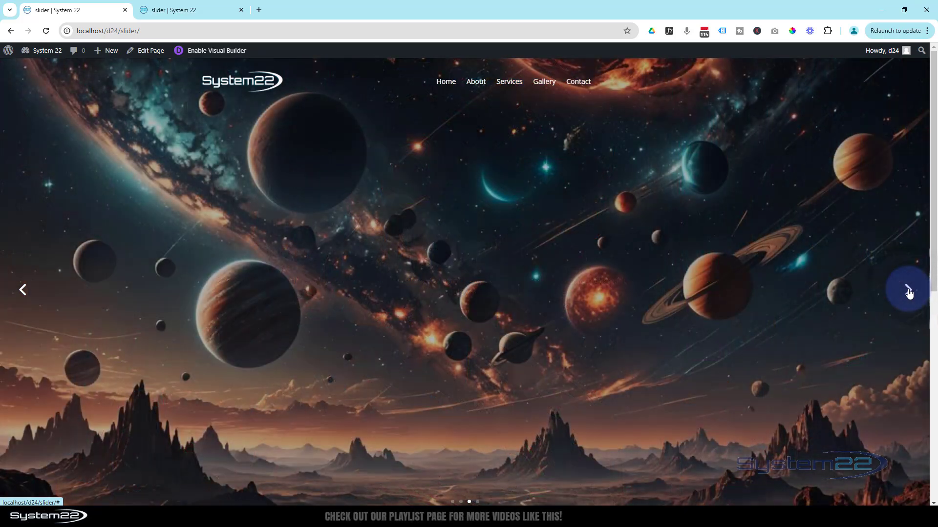
{"action": "left_click", "coordinate": [908, 291]}
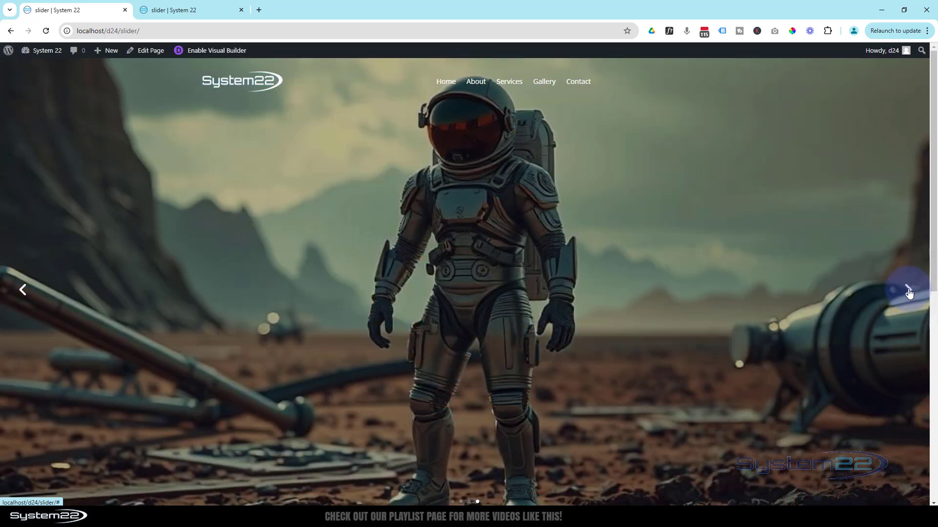
{"action": "left_click", "coordinate": [906, 290]}
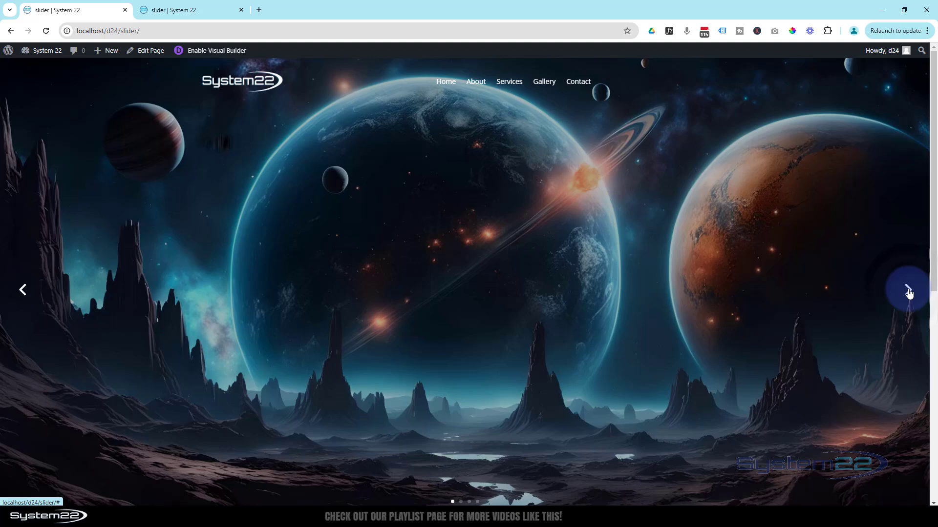
{"action": "left_click", "coordinate": [909, 290]}
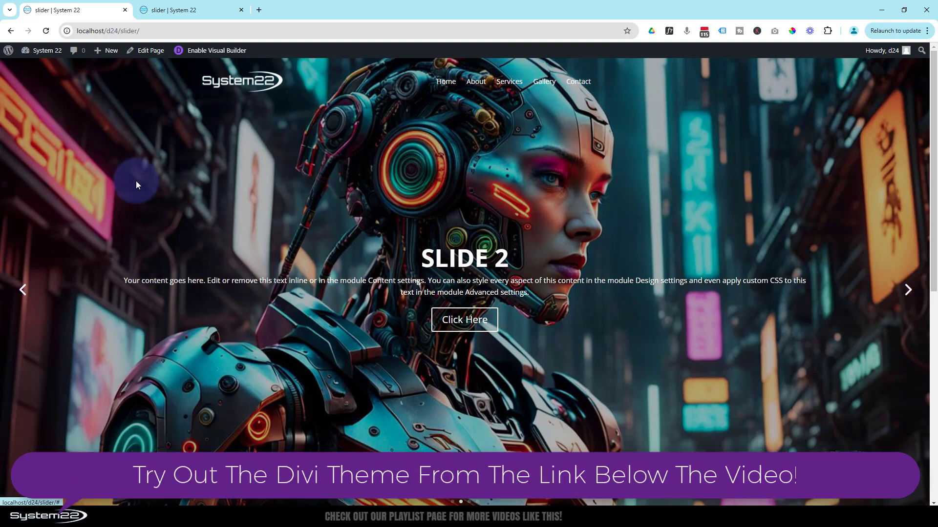
Enable the Visual Builder for the page and keep advancing the slider
{"action": "left_click", "coordinate": [216, 50]}
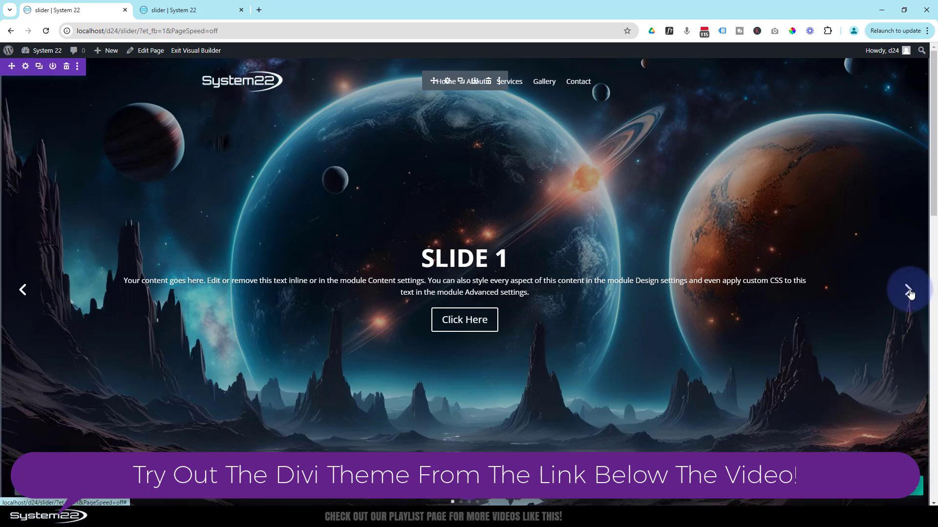
{"action": "left_click", "coordinate": [910, 290]}
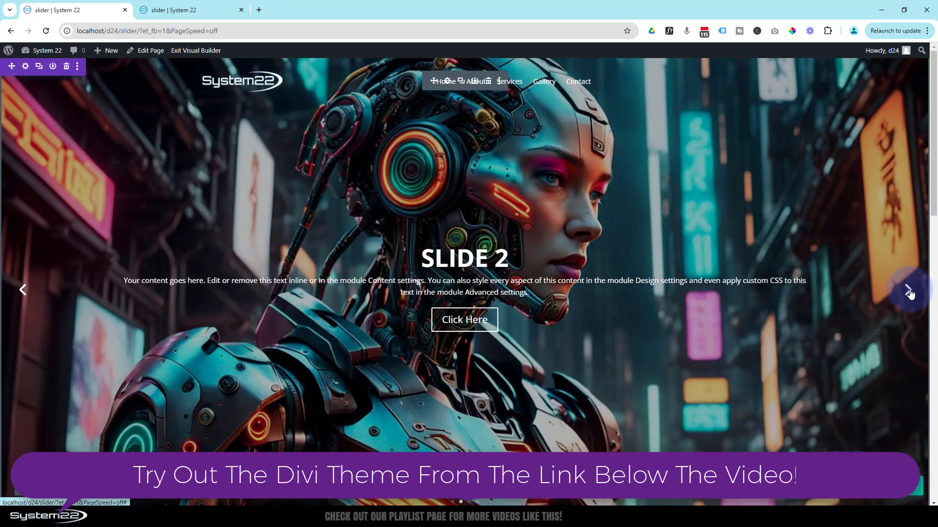
{"action": "left_click", "coordinate": [910, 291]}
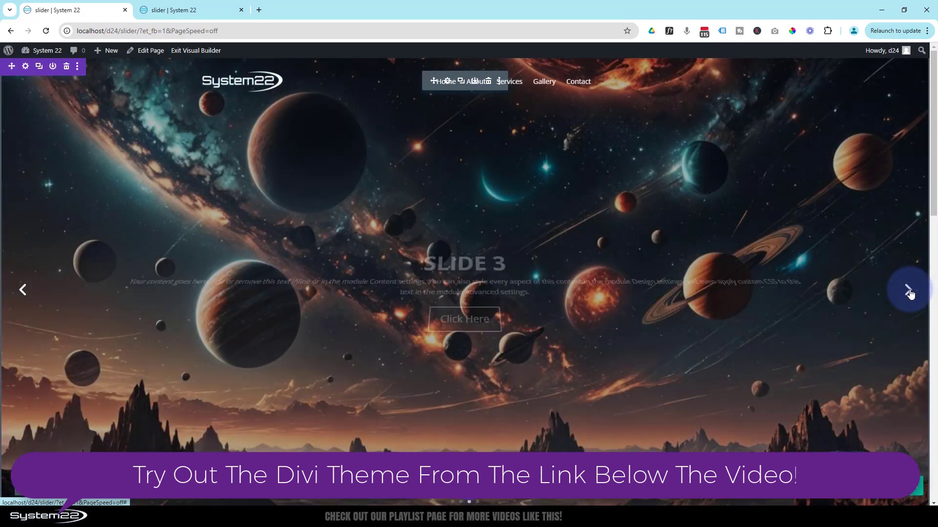
{"action": "left_click", "coordinate": [909, 290]}
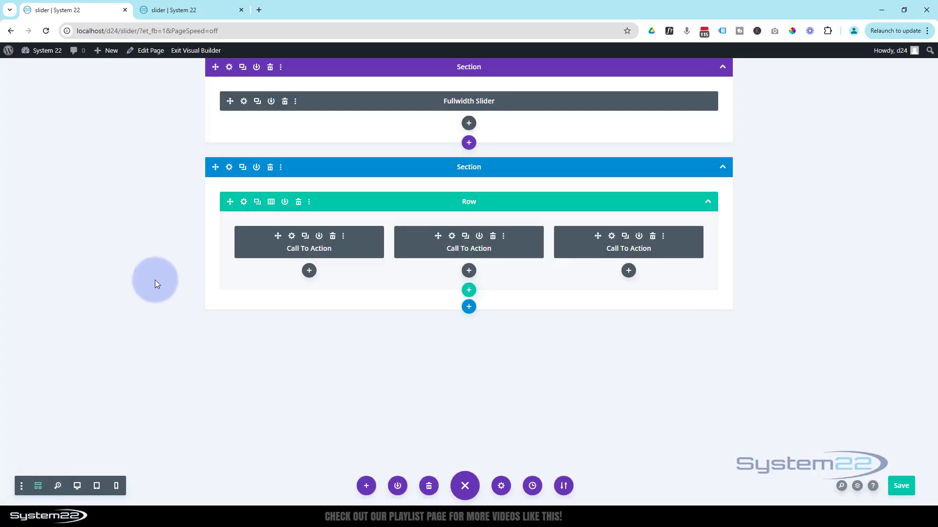
{"action": "mouse_move", "coordinate": [229, 67]}
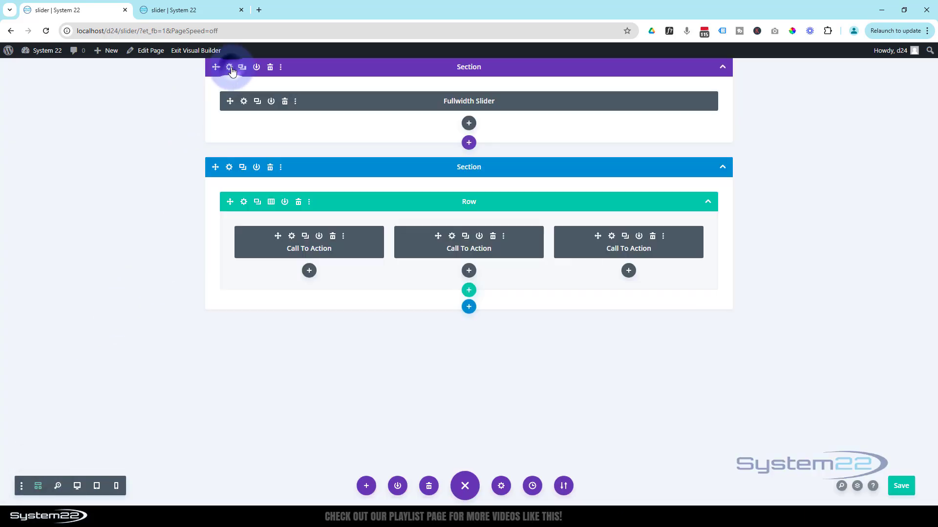
Give the Fullwidth Slider's section a #000000 black background colour and save the settings
{"action": "left_click", "coordinate": [229, 67]}
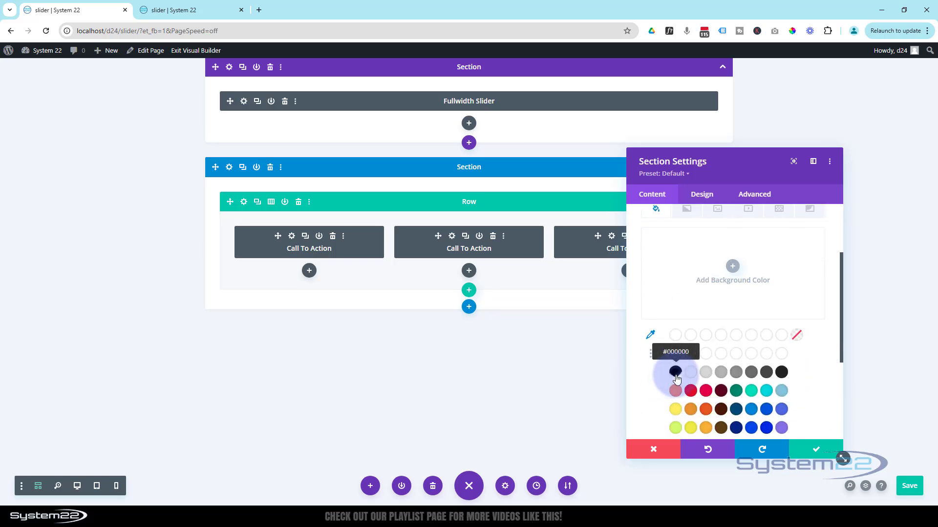
{"action": "left_click", "coordinate": [674, 372]}
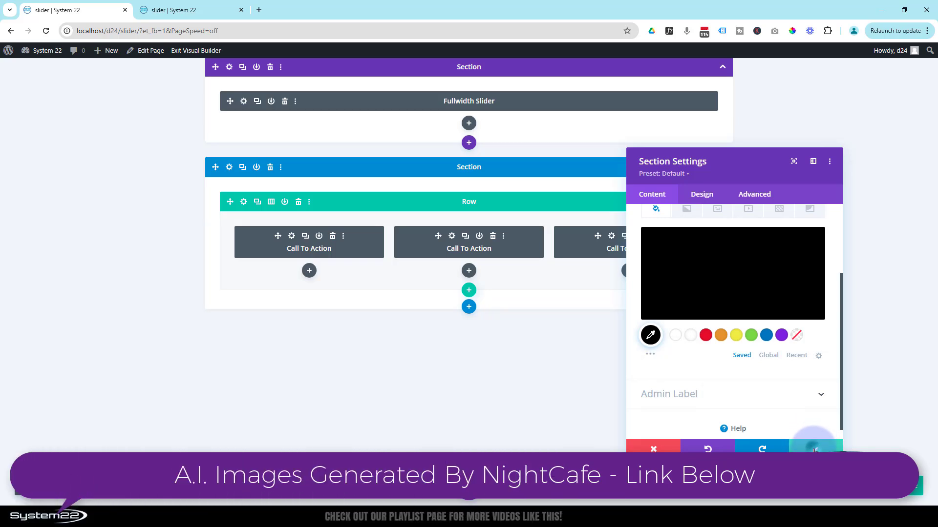
{"action": "left_click", "coordinate": [653, 449]}
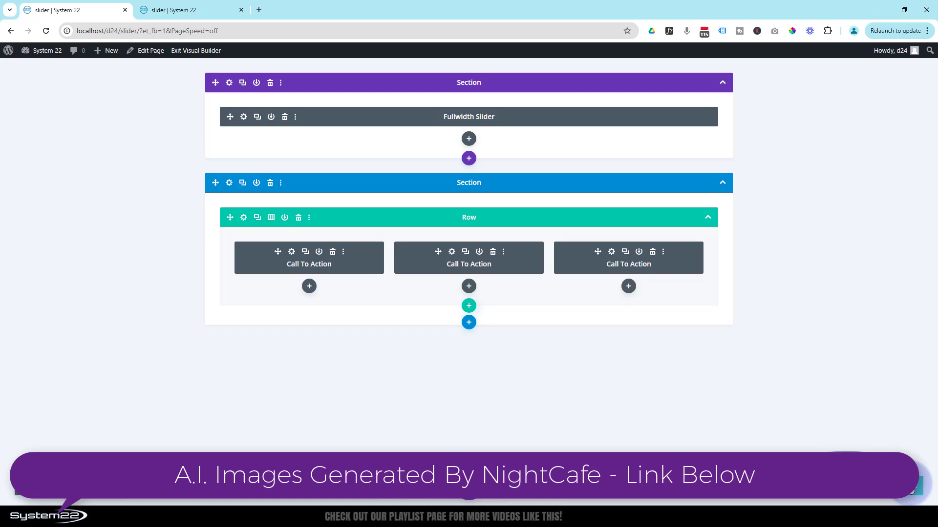
{"action": "mouse_move", "coordinate": [189, 88]}
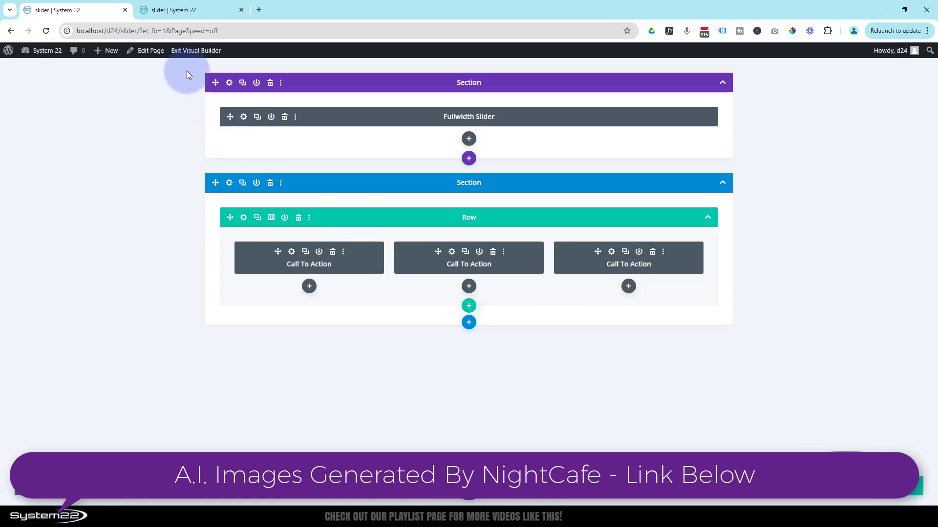
Exit the Visual Builder to reload the live slider page on Slide 1
{"action": "left_click", "coordinate": [195, 50]}
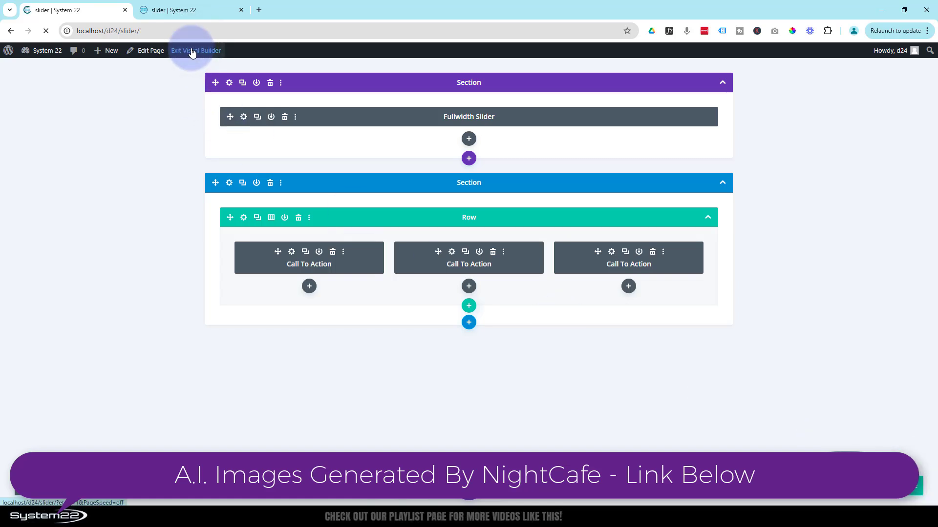
{"action": "left_click", "coordinate": [196, 50]}
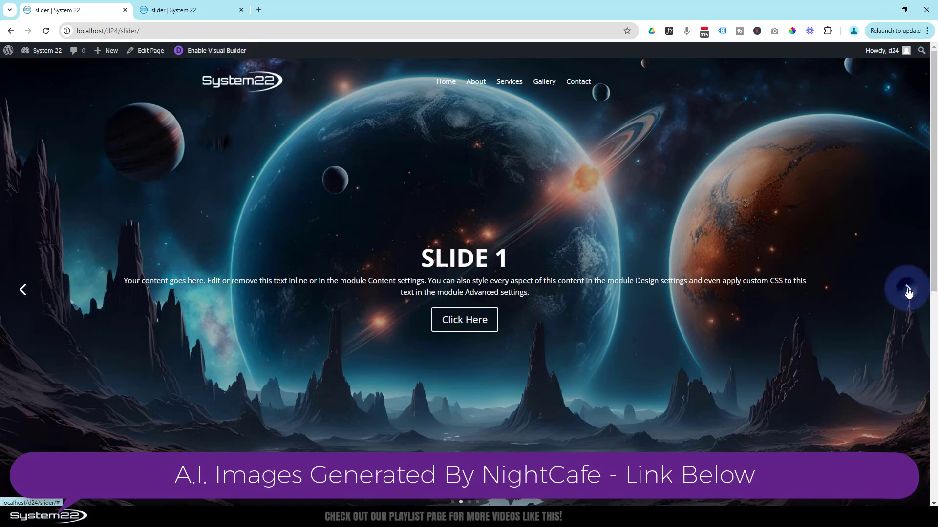
Cycle the live slider through Slides 1–4 and back to Slide 1 over the black background
{"action": "left_click", "coordinate": [906, 289]}
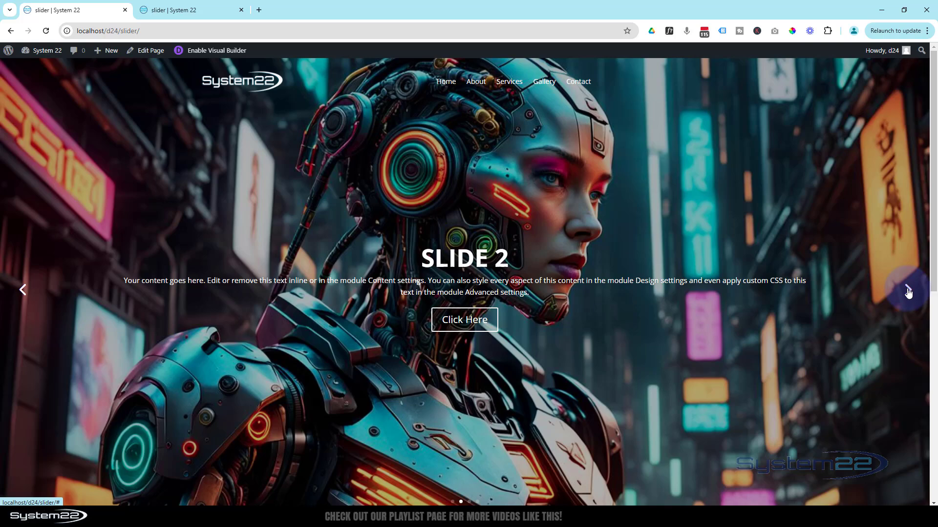
{"action": "left_click", "coordinate": [908, 291]}
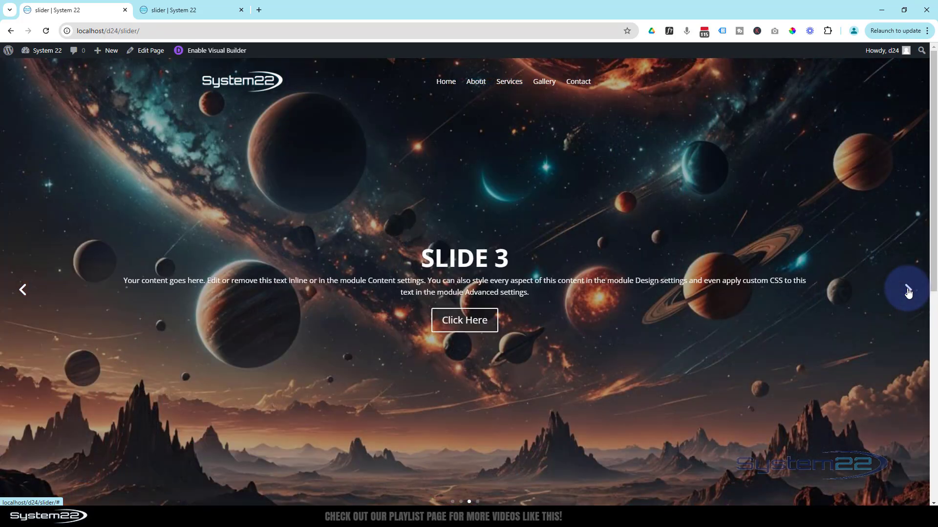
{"action": "left_click", "coordinate": [907, 289]}
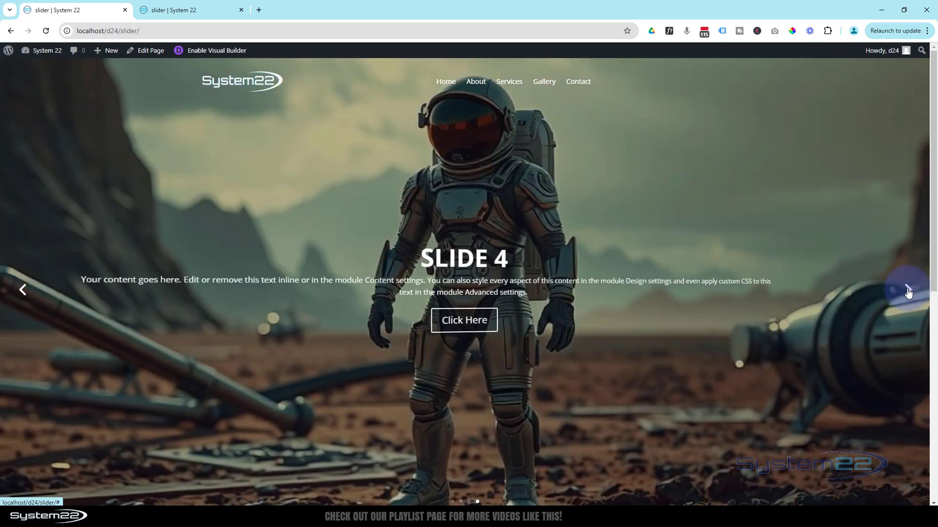
{"action": "left_click", "coordinate": [905, 290]}
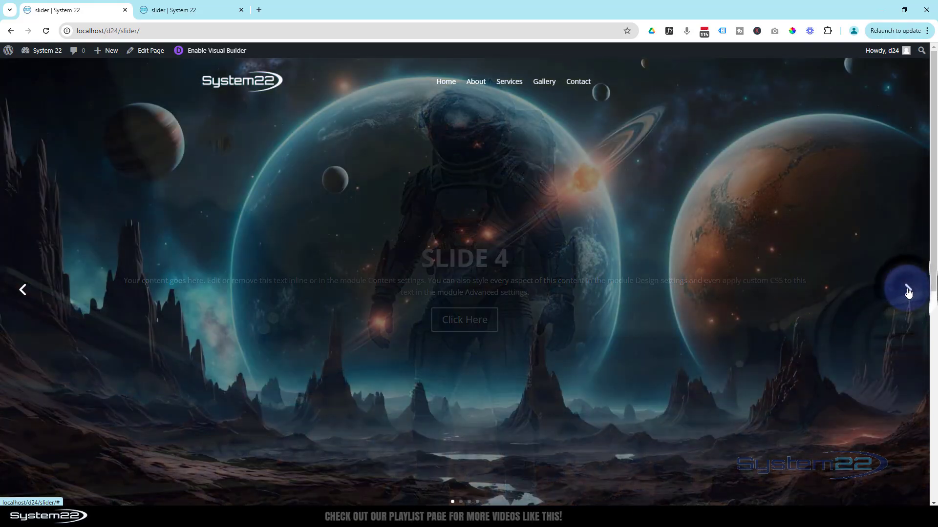
{"action": "left_click", "coordinate": [908, 288]}
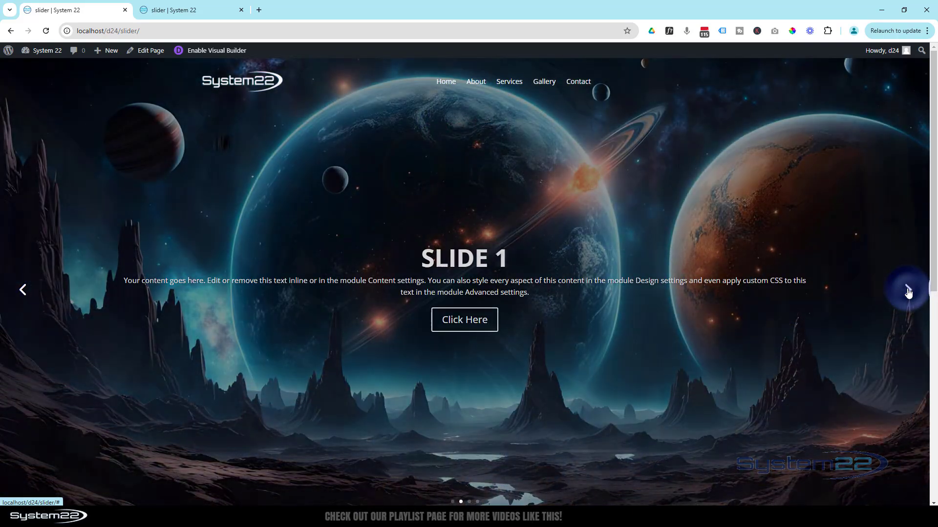
{"action": "left_click", "coordinate": [908, 290]}
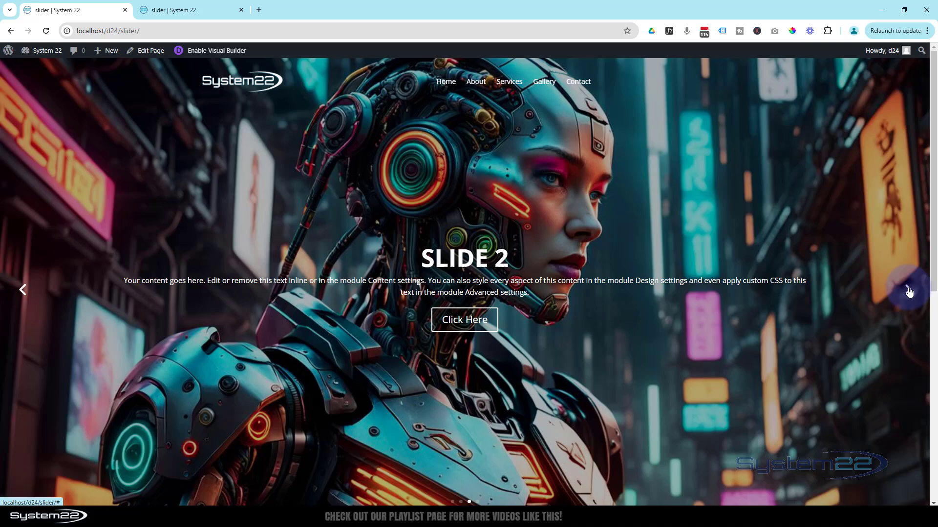
{"action": "left_click", "coordinate": [907, 289]}
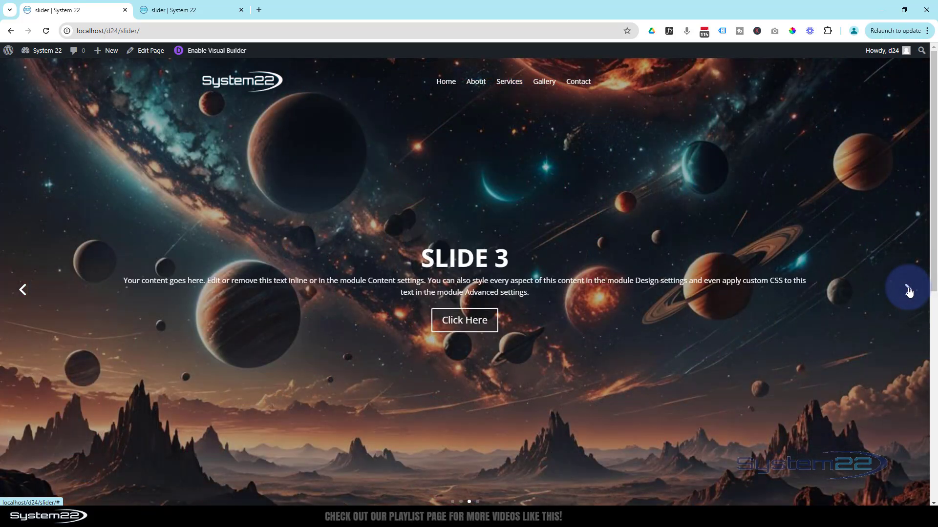
{"action": "left_click", "coordinate": [908, 289]}
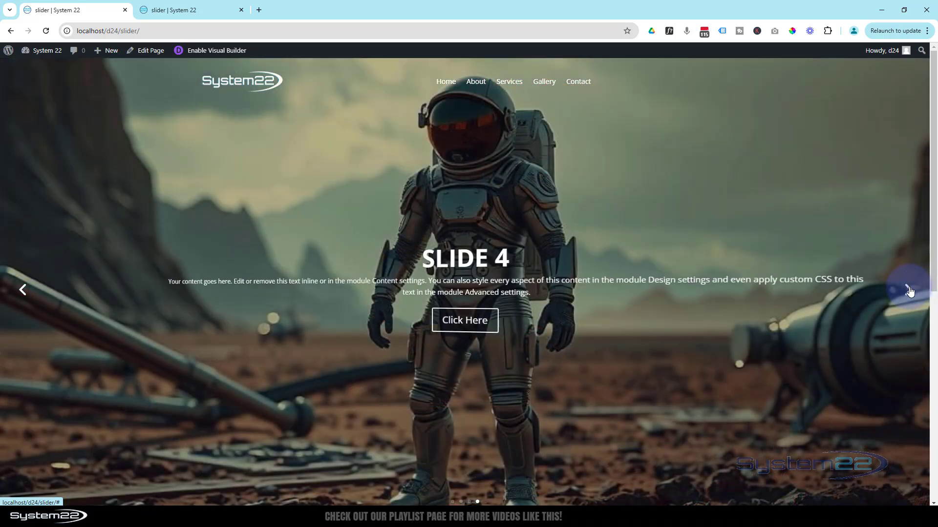
Advance the slider to Slide 2, then bring the second browser copy of the page to front
{"action": "left_click", "coordinate": [901, 288]}
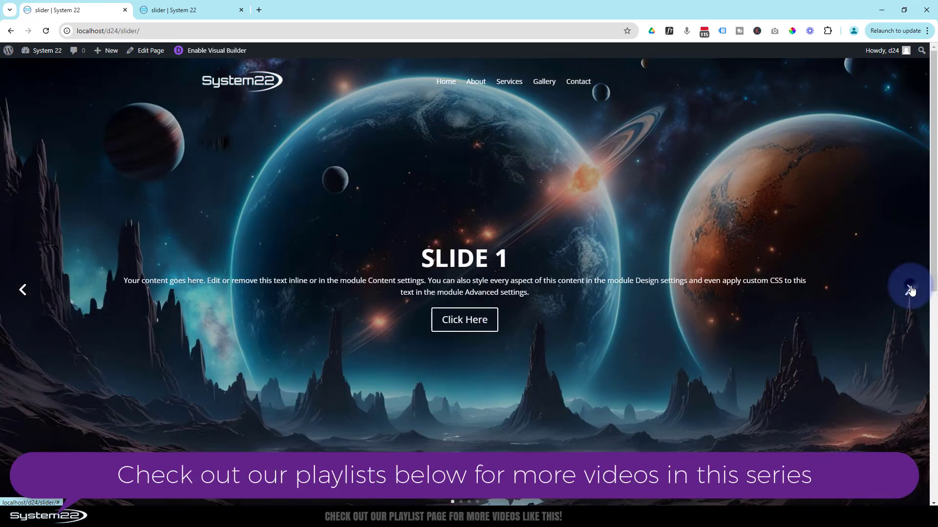
{"action": "left_click", "coordinate": [911, 287]}
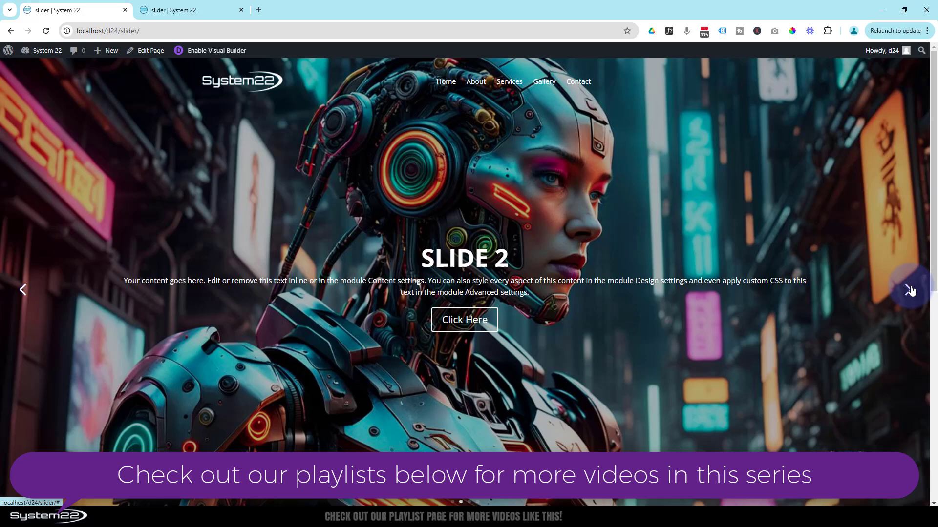
{"action": "left_click", "coordinate": [184, 10]}
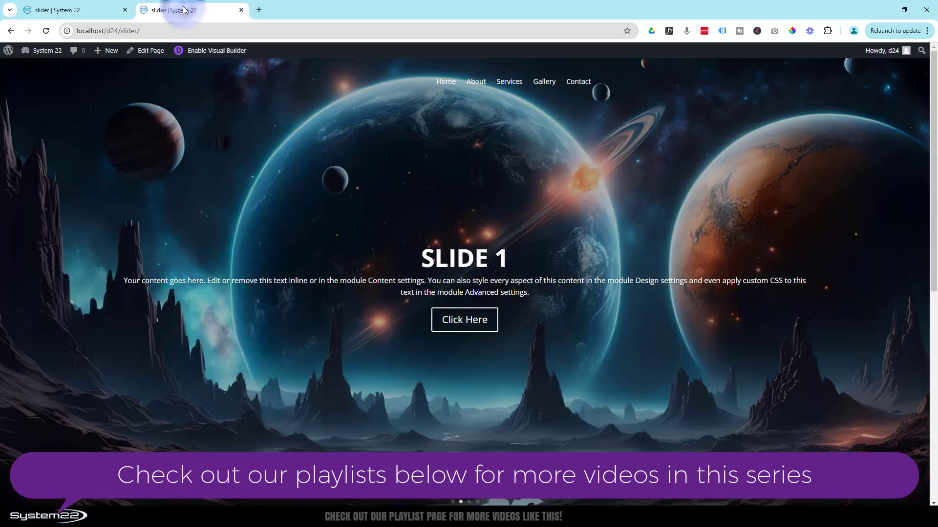
{"action": "left_click", "coordinate": [907, 291]}
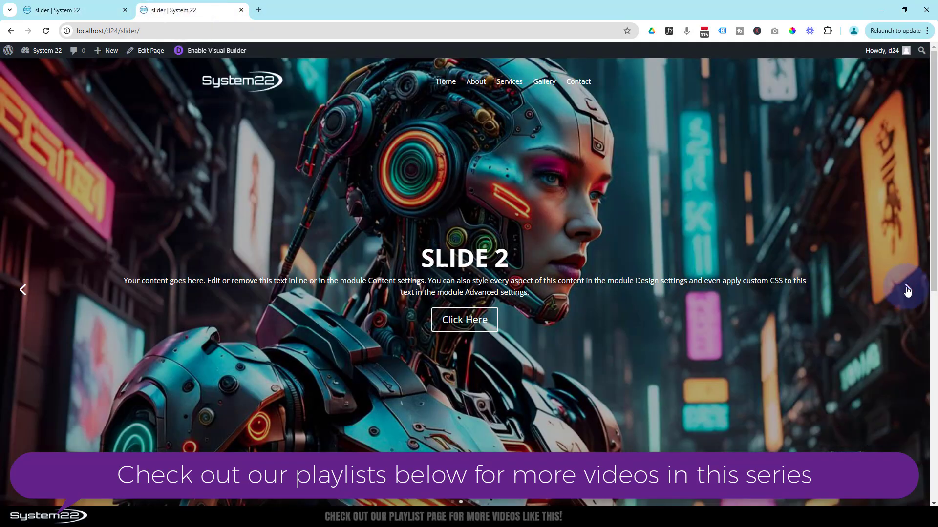
{"action": "left_click", "coordinate": [907, 289]}
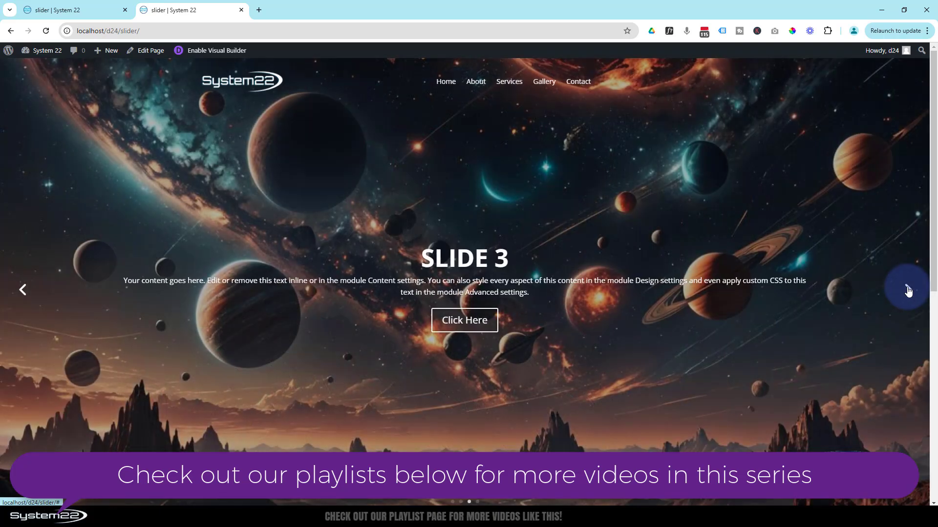
{"action": "left_click", "coordinate": [907, 287]}
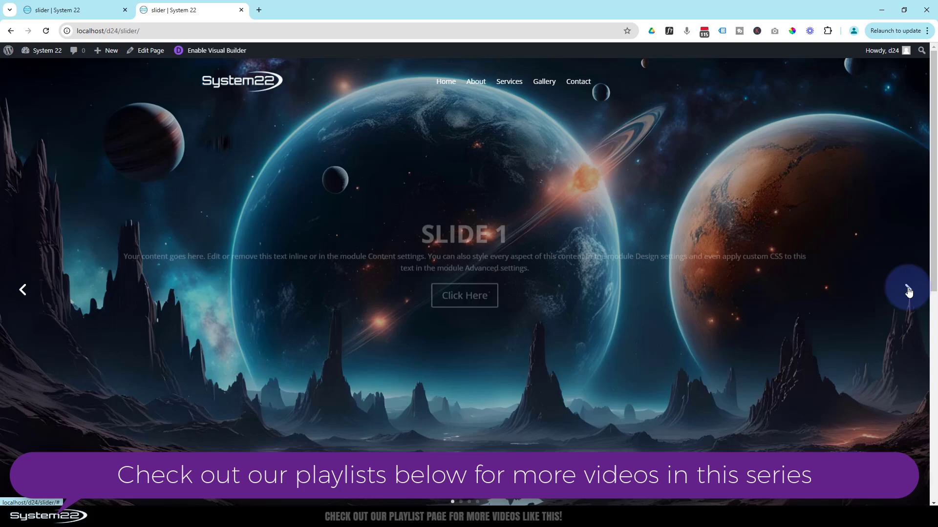
{"action": "left_click", "coordinate": [908, 288]}
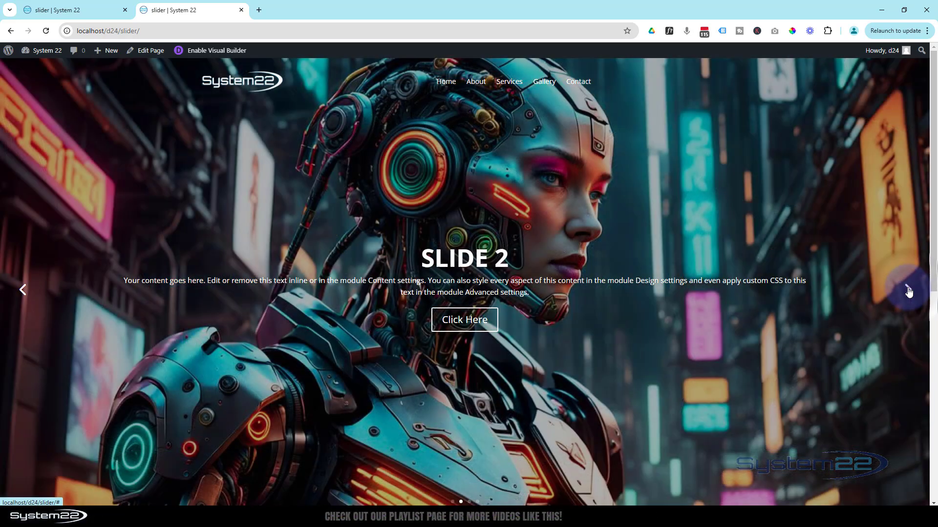
{"action": "left_click", "coordinate": [905, 289]}
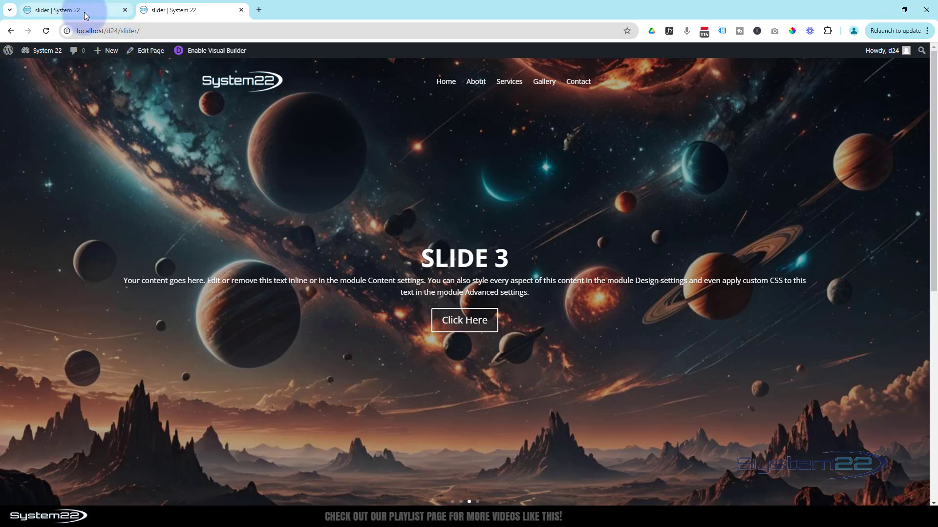
Return to the first page copy and watch the slider fade through all four slides to Slide 1
{"action": "left_click", "coordinate": [907, 289]}
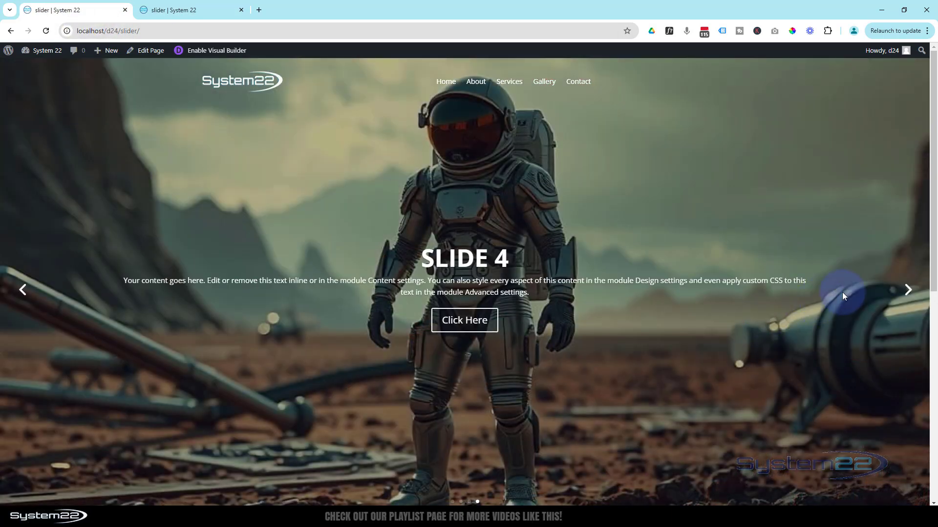
{"action": "left_click", "coordinate": [908, 289]}
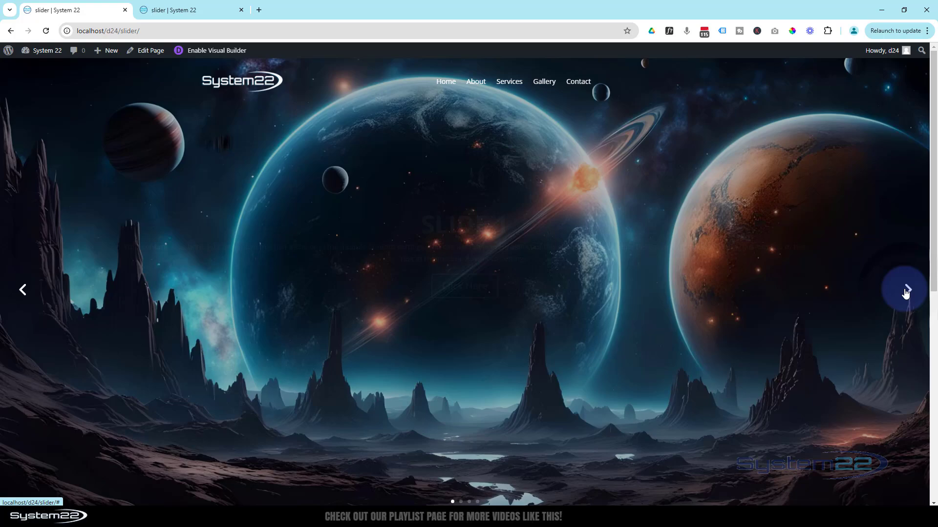
{"action": "left_click", "coordinate": [907, 290]}
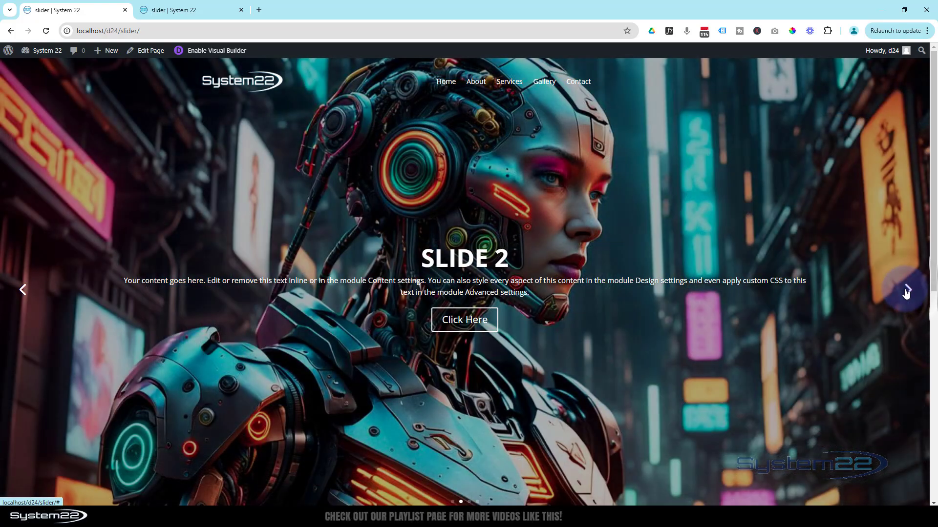
{"action": "left_click", "coordinate": [906, 289]}
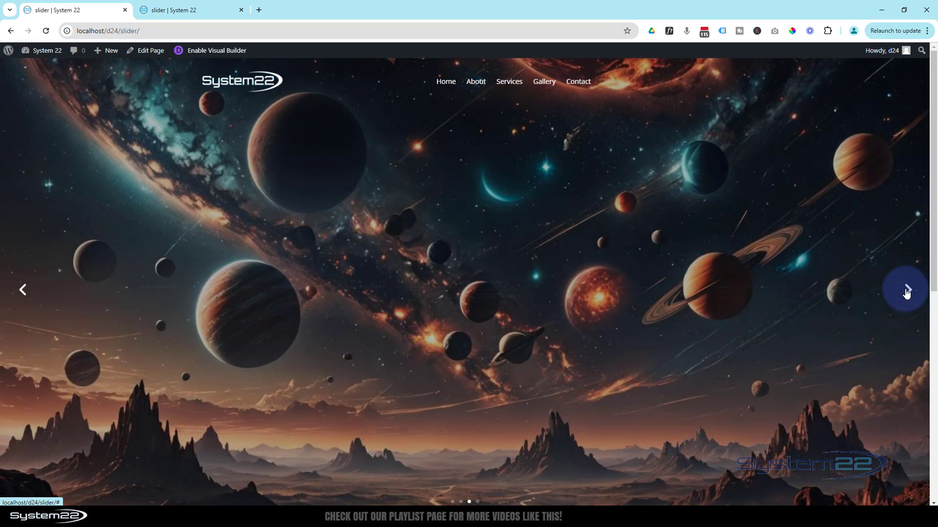
{"action": "left_click", "coordinate": [908, 289]}
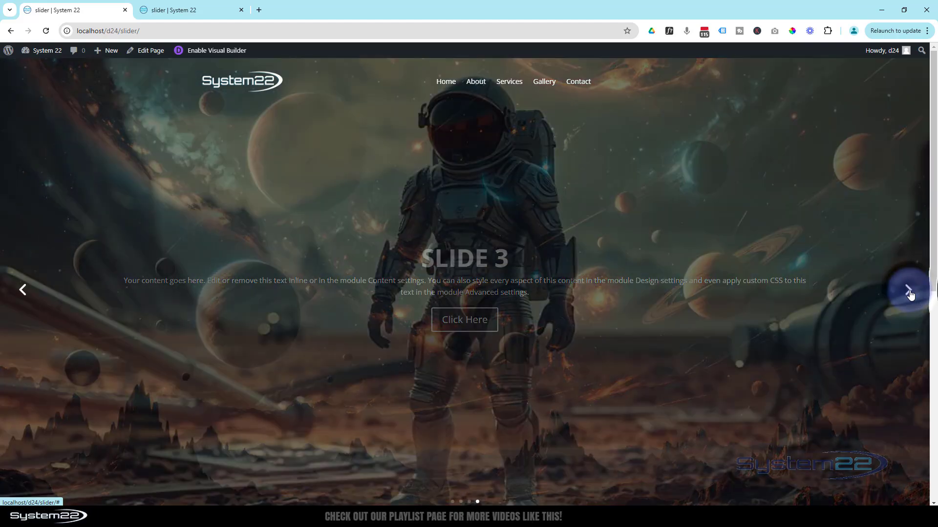
{"action": "left_click", "coordinate": [908, 290]}
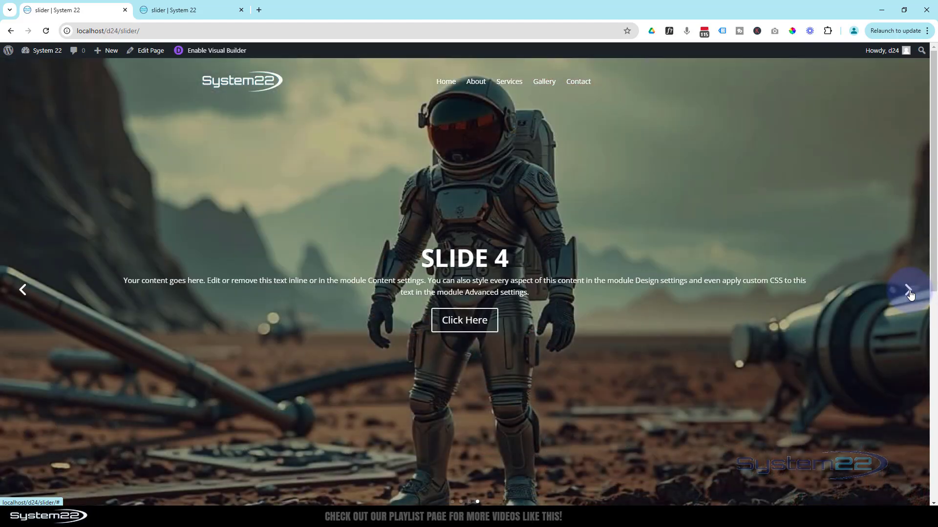
{"action": "left_click", "coordinate": [908, 291]}
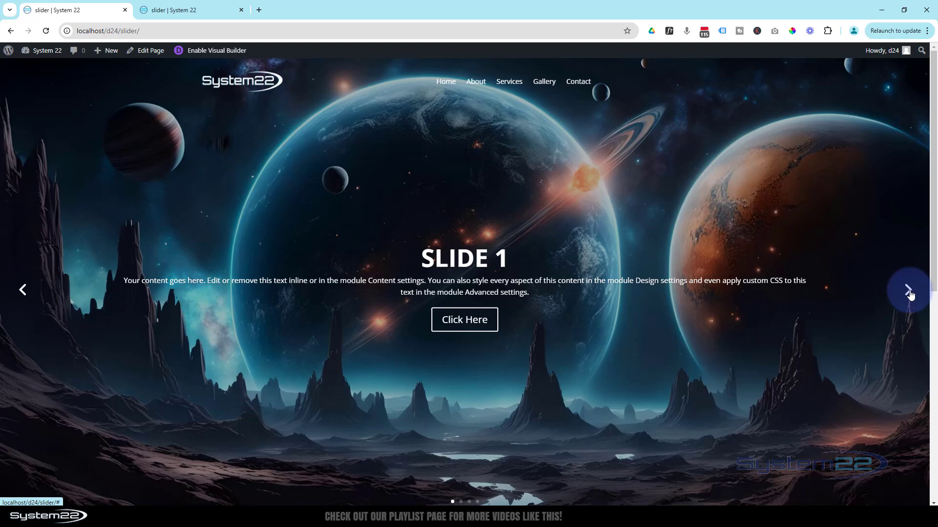
Cycle the slider again through Slides 2, 3, 4 and 1, fading onto Slide 2
{"action": "left_click", "coordinate": [908, 290]}
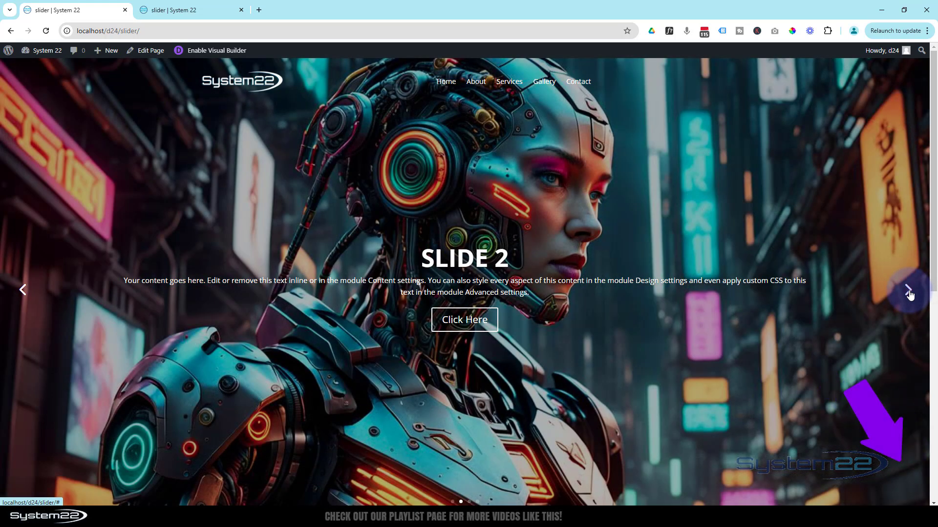
{"action": "left_click", "coordinate": [909, 291]}
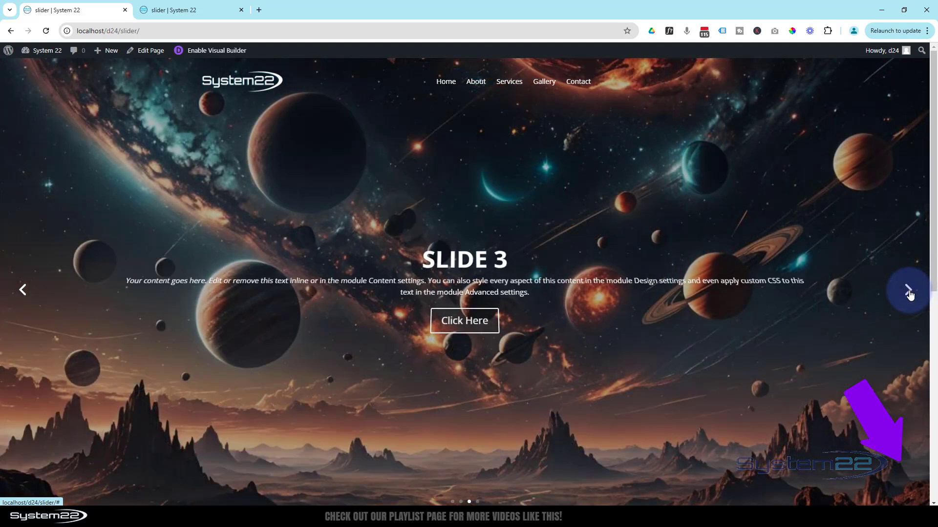
{"action": "left_click", "coordinate": [908, 290]}
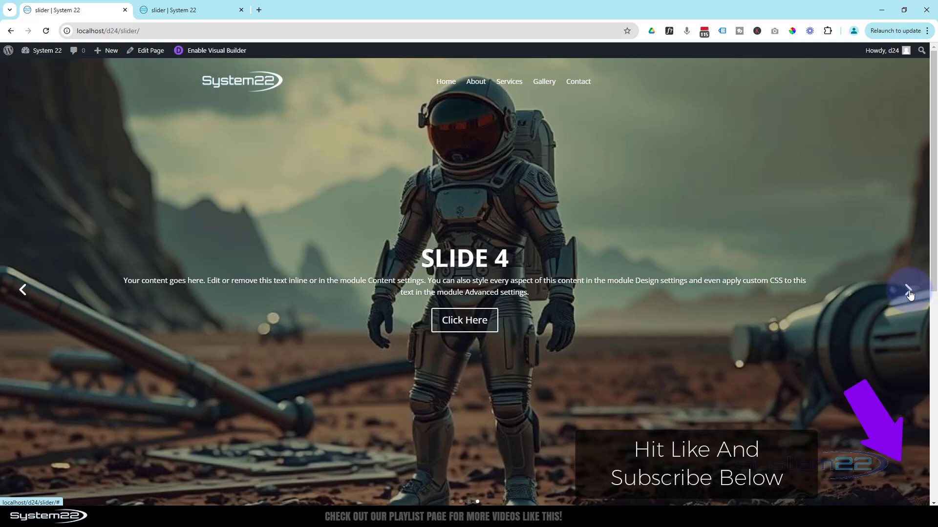
{"action": "left_click", "coordinate": [908, 290]}
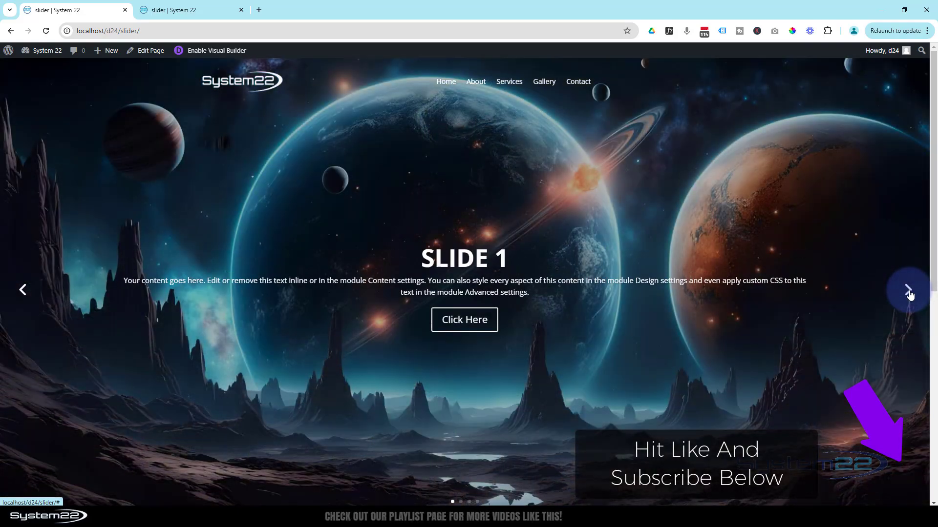
{"action": "left_click", "coordinate": [909, 291]}
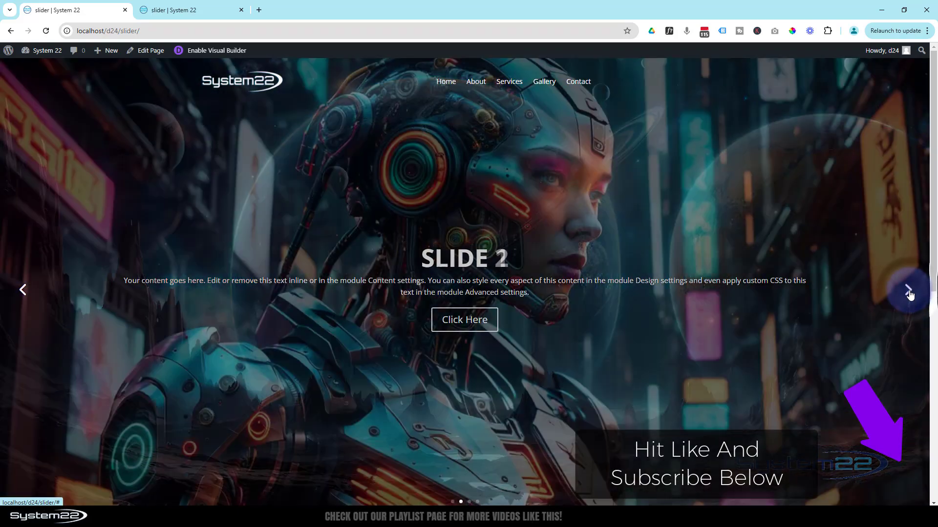